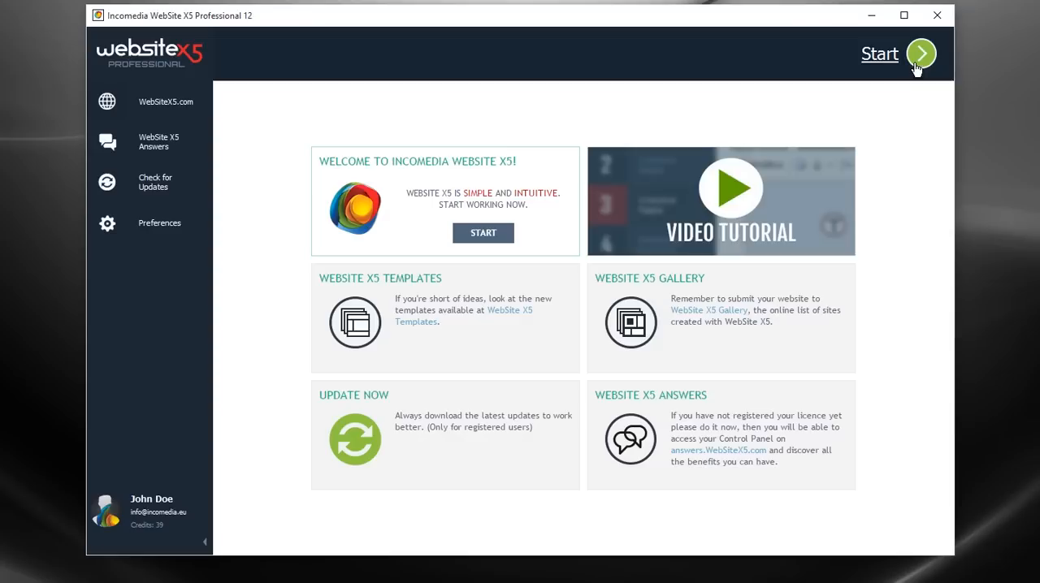
Open the existing 'Responsive' project from the Start screen.
left_click(921, 52)
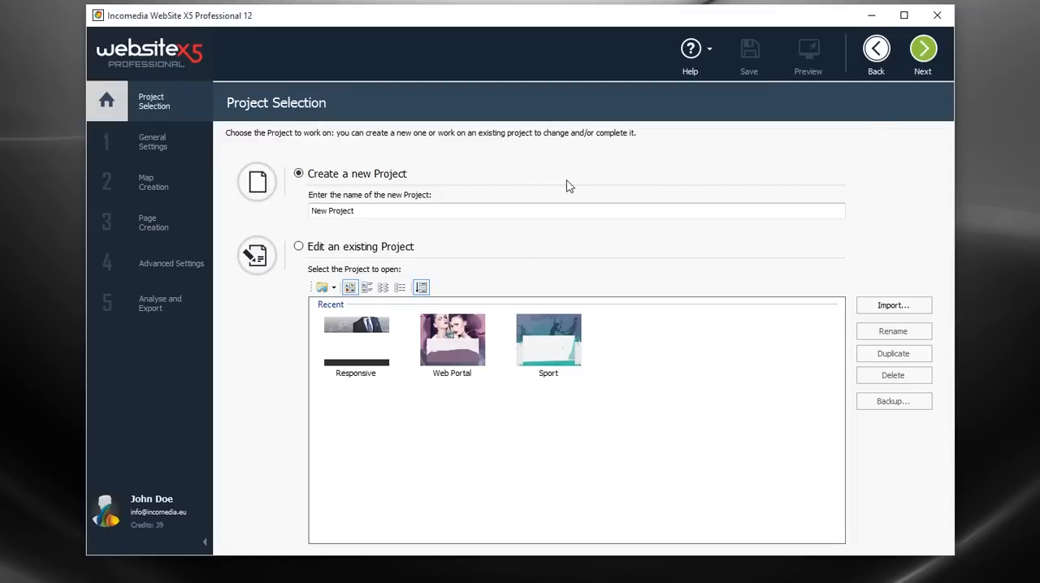
left_click(299, 246)
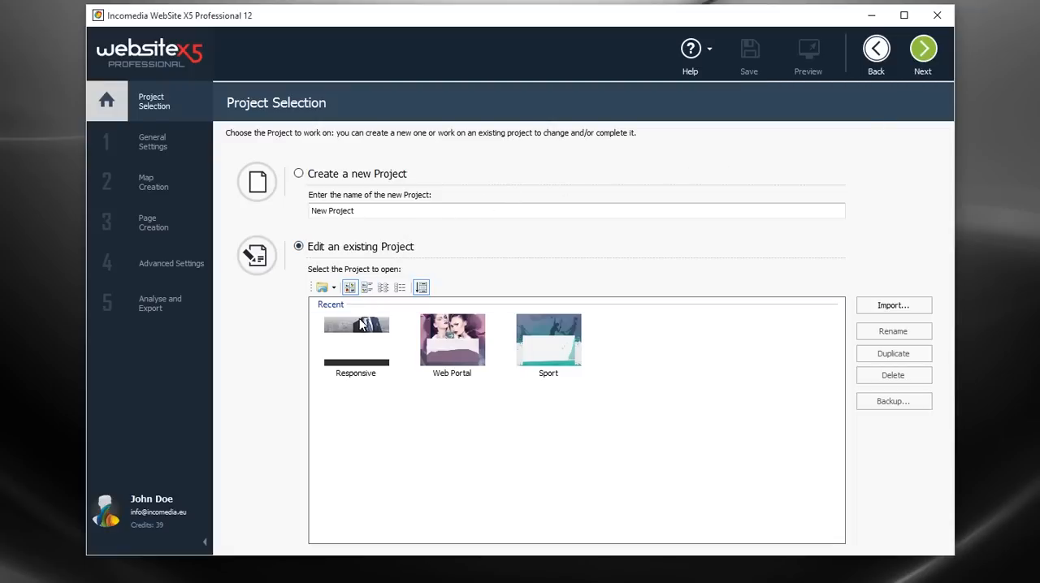
left_click(355, 339)
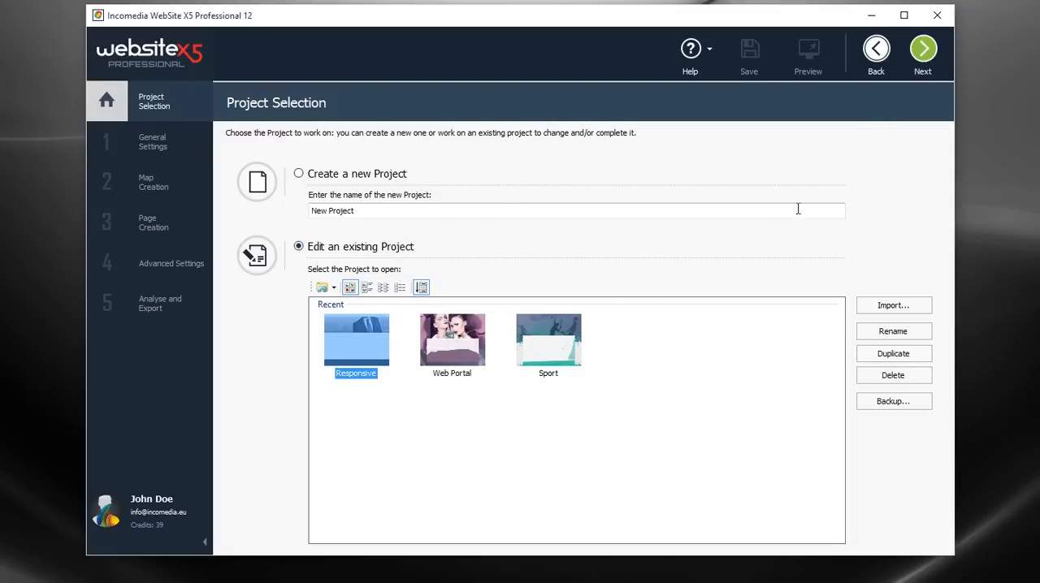
left_click(923, 49)
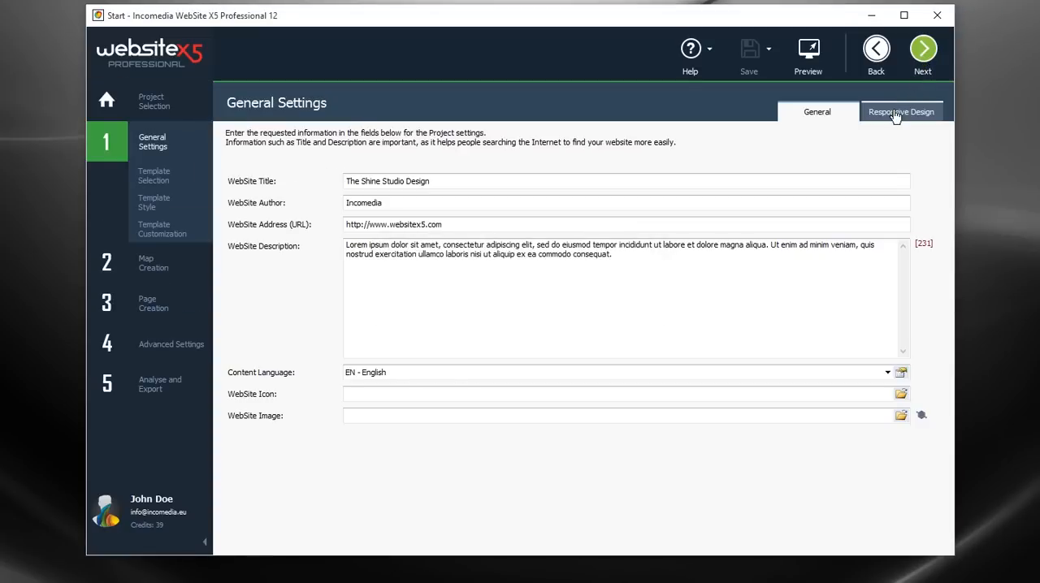
Tick 'Enable responsive website' to use the default Desktop, Viewport 1, Viewport 2 and Smartphone breakpoints.
left_click(901, 111)
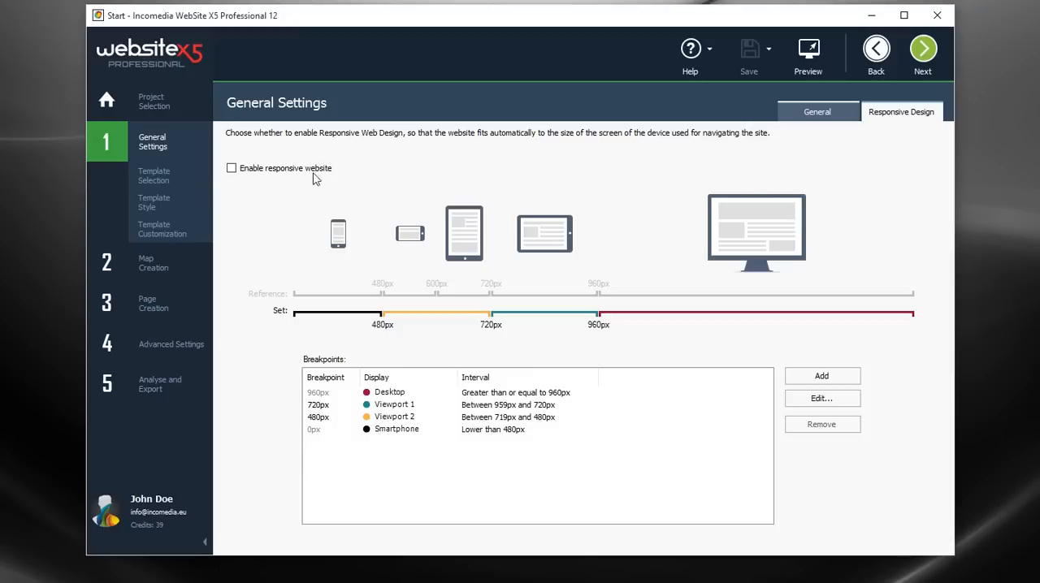
left_click(232, 168)
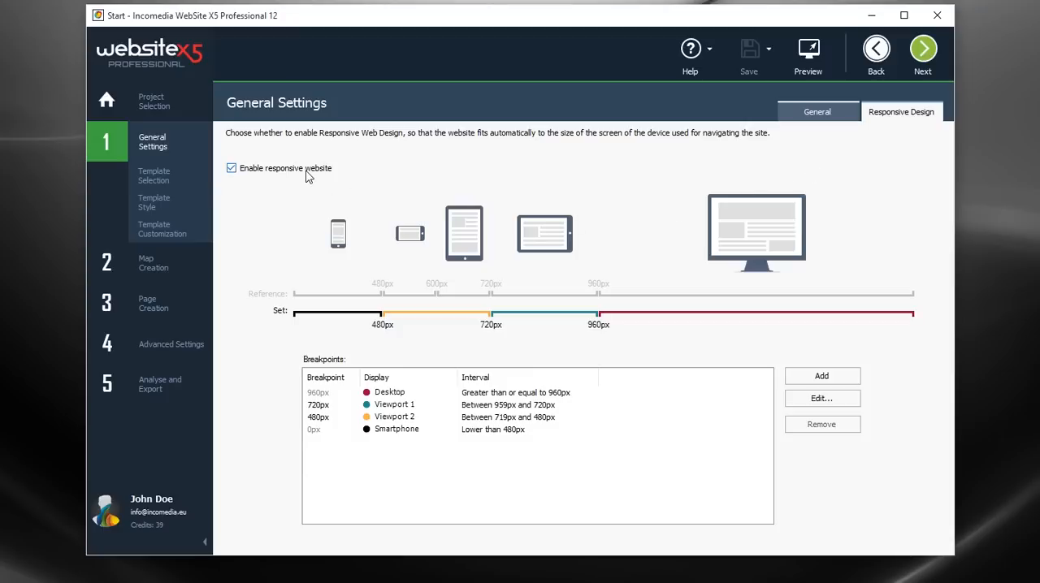
mouse_move(338, 234)
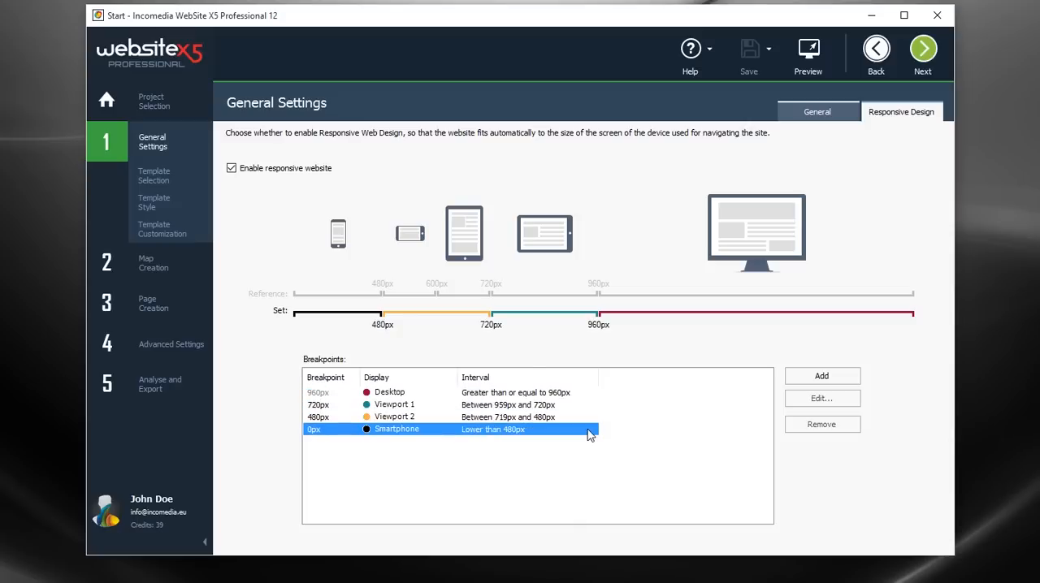
mouse_move(635, 420)
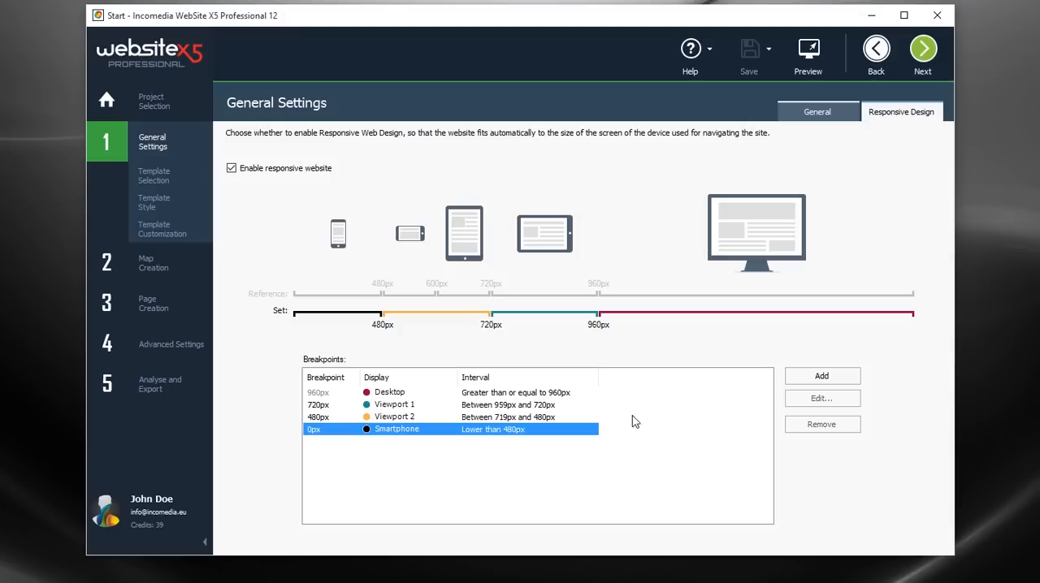
mouse_move(922, 71)
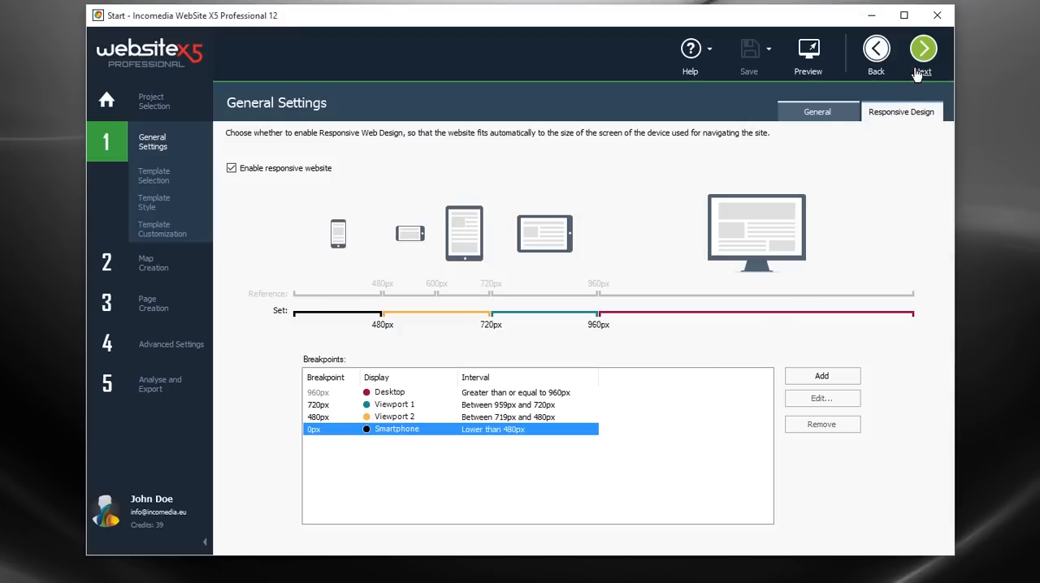
left_click(923, 48)
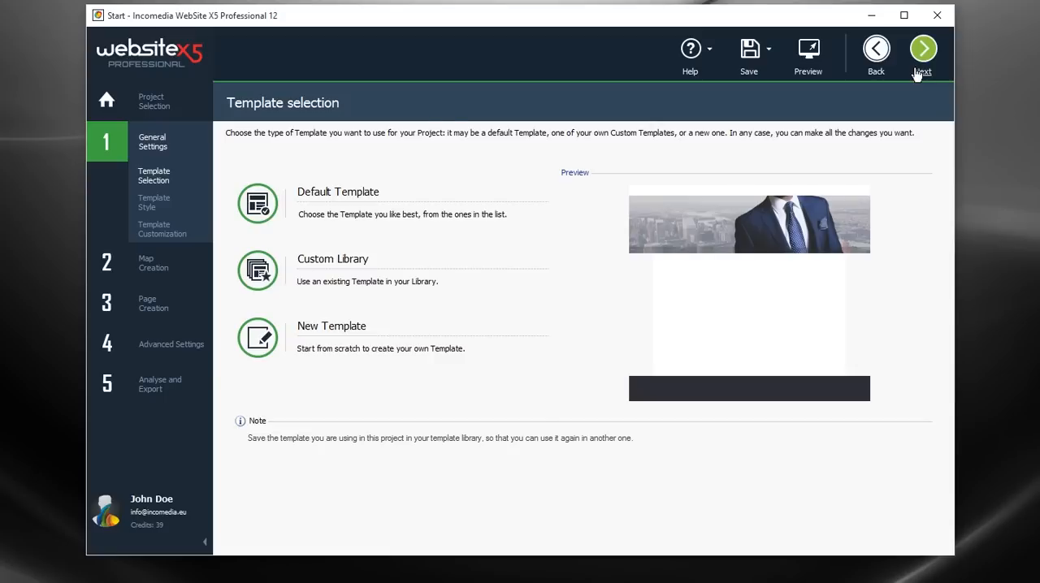
Set logo_shine_studio_mobile.png as the company logo of the template's Menu section.
left_click(923, 48)
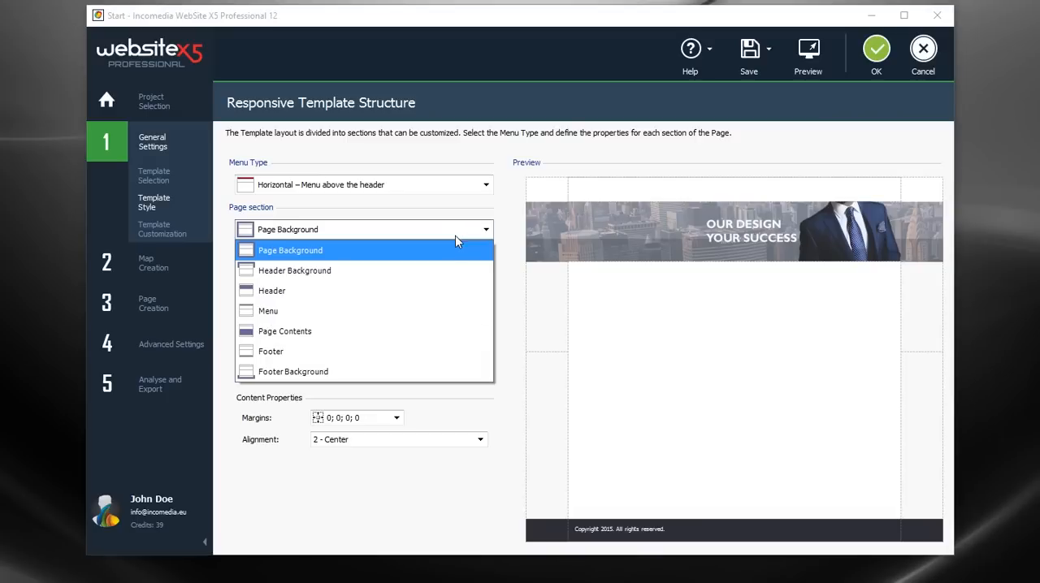
left_click(268, 310)
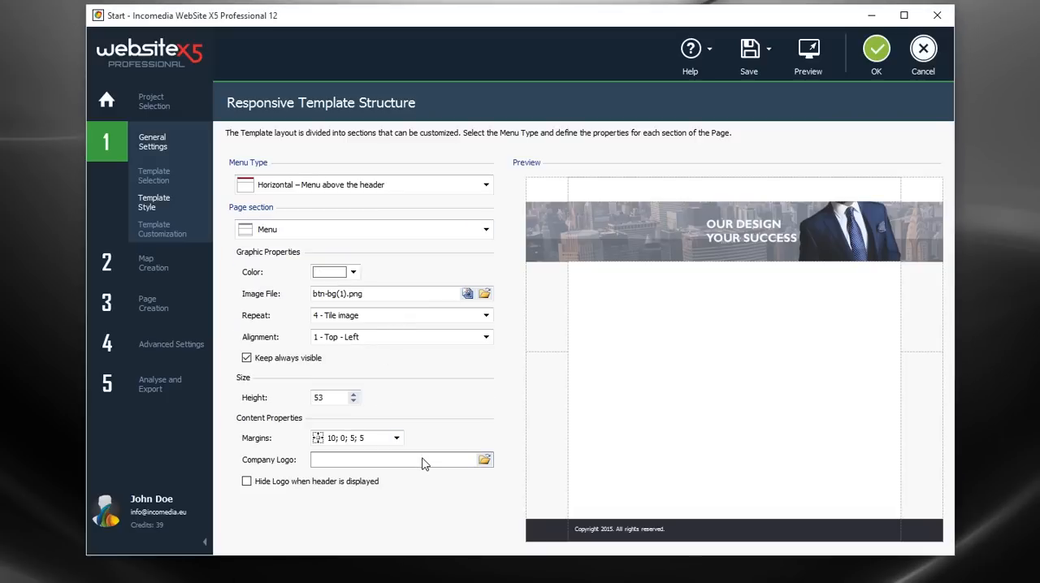
left_click(484, 459)
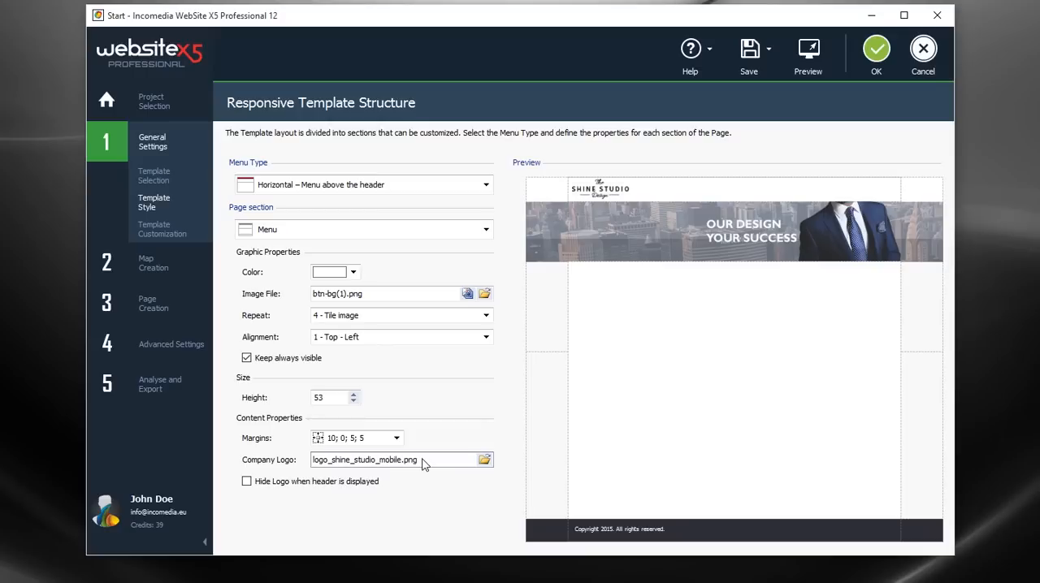
mouse_move(704, 360)
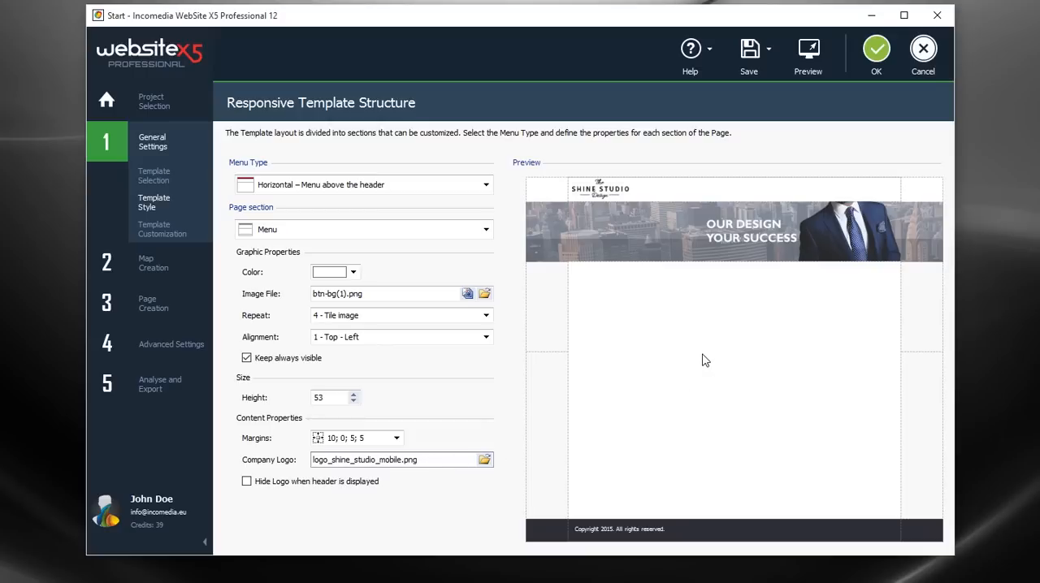
mouse_move(808, 50)
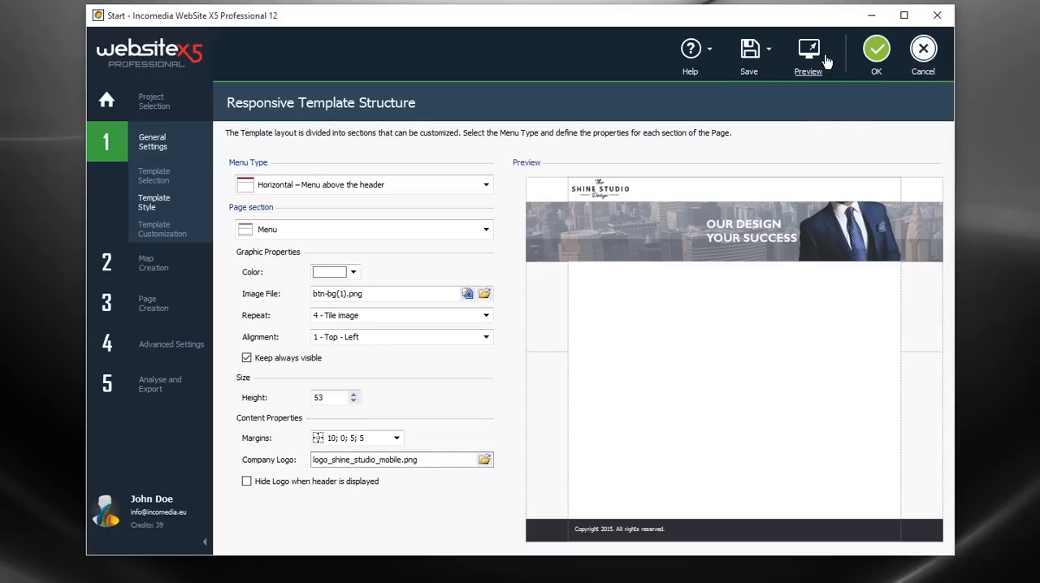
Preview the phone-width layout, scrolling down and opening then closing the mobile menu.
left_click(808, 53)
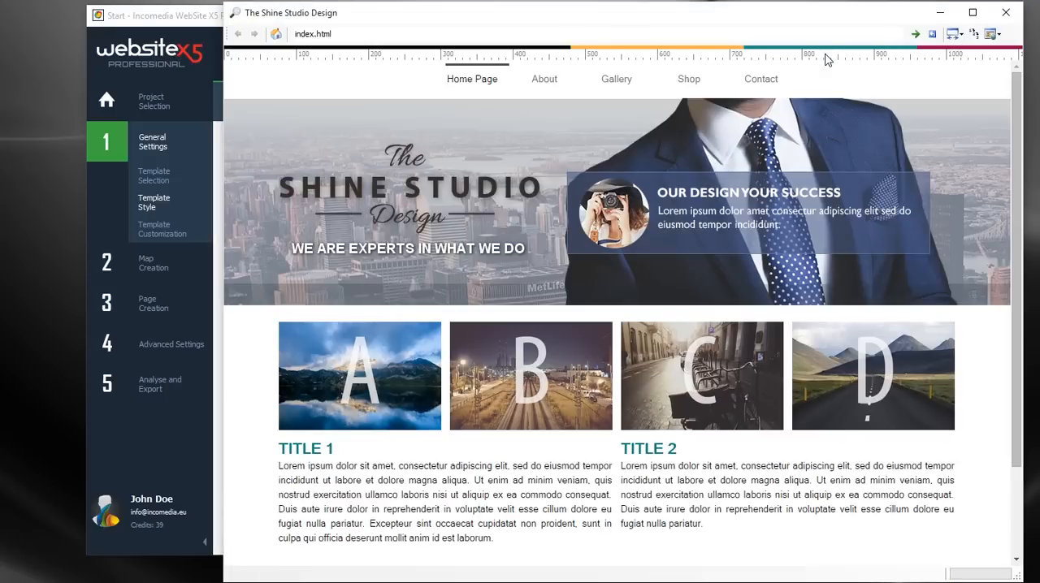
mouse_move(1020, 178)
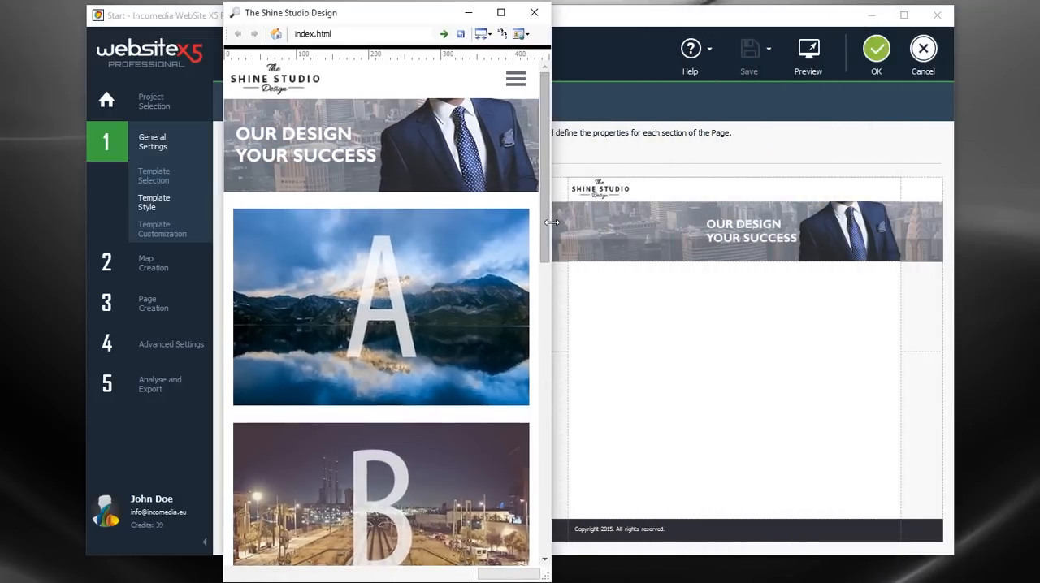
scroll("down", 3)
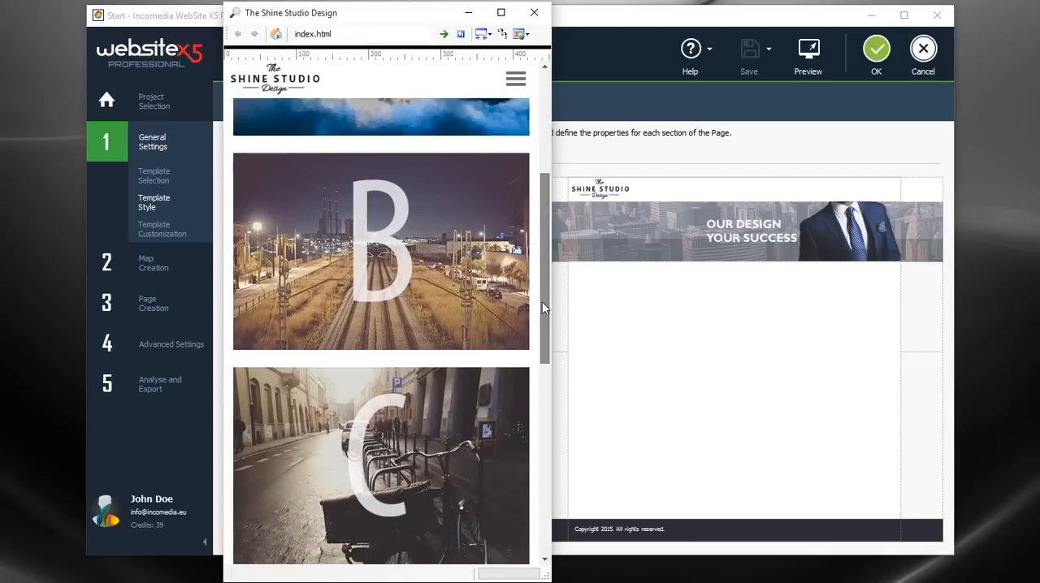
scroll("down", 3)
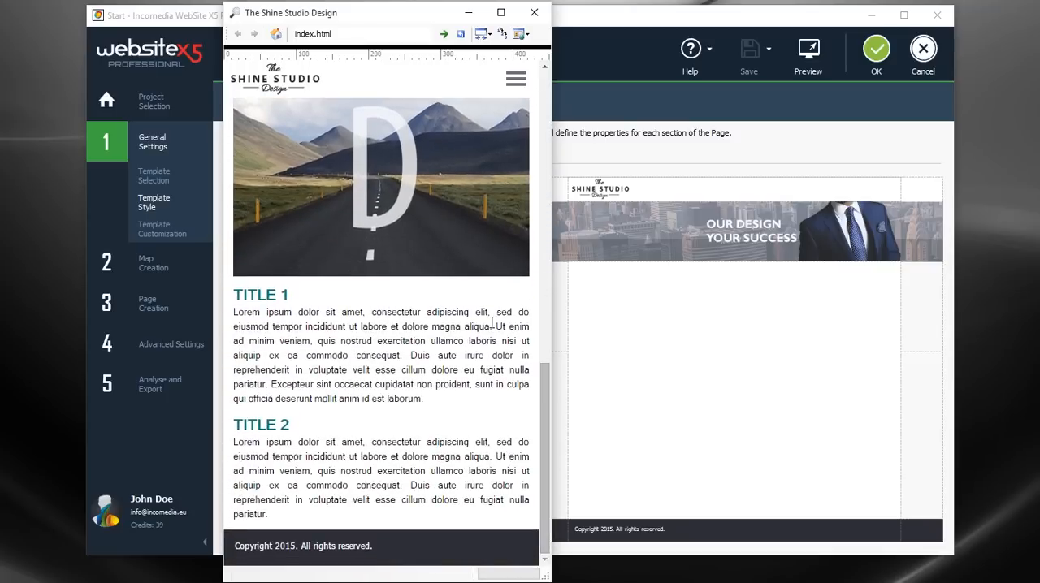
left_click(516, 79)
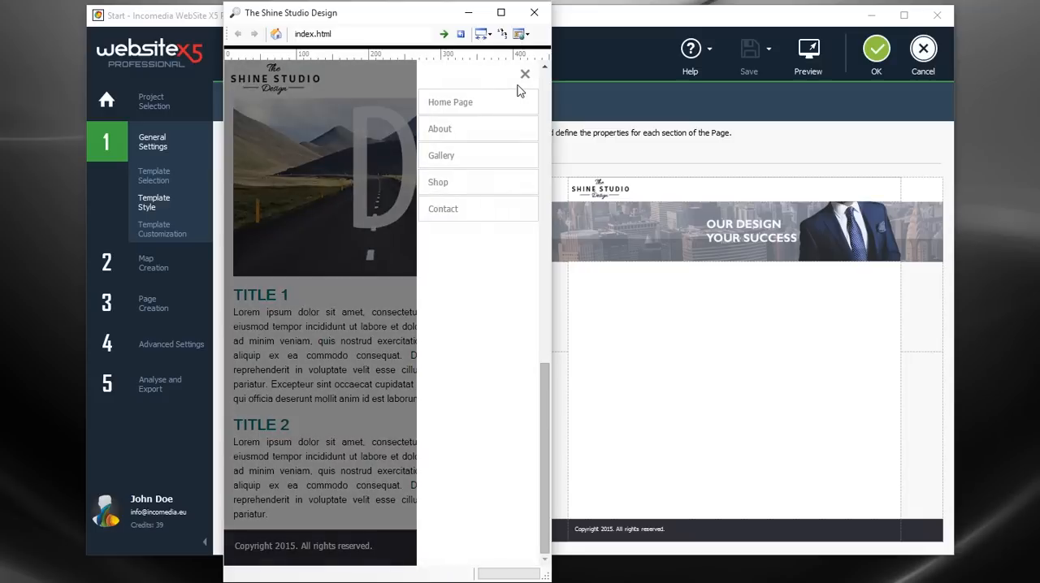
left_click(516, 79)
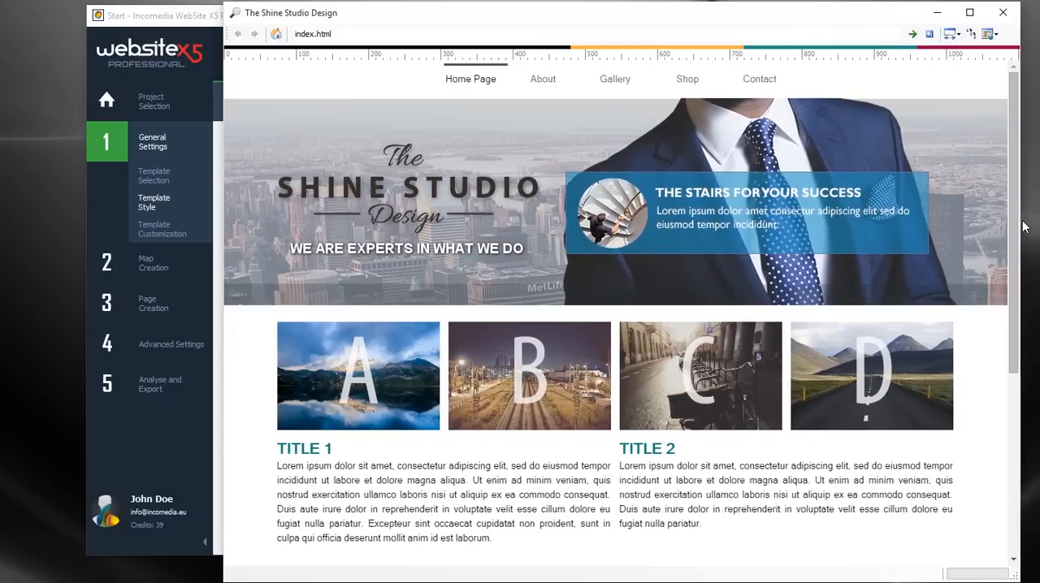
mouse_move(1005, 125)
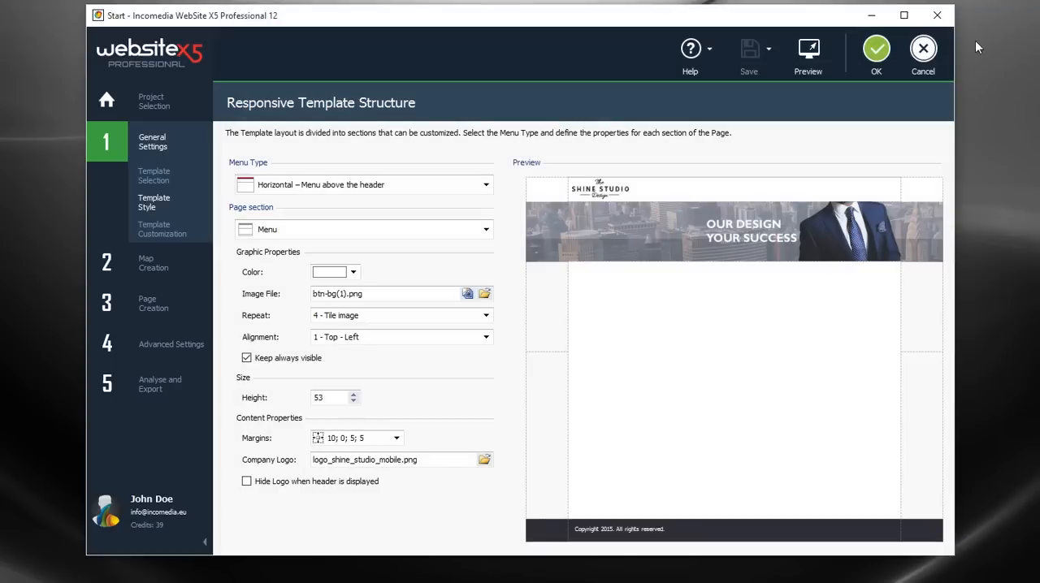
Confirm the template structure and open the Home Page's Responsive breakpoint settings.
left_click(875, 49)
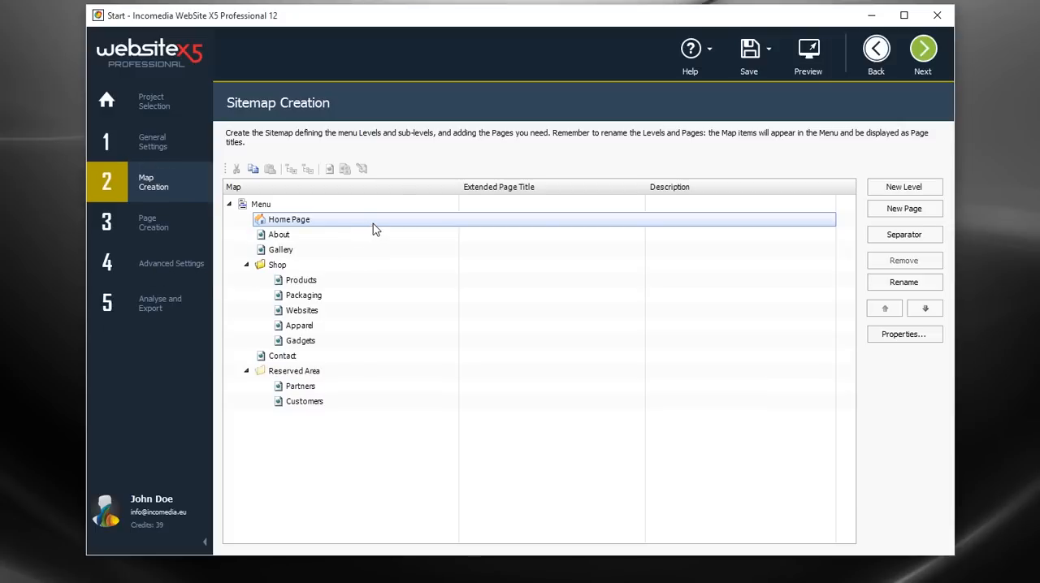
left_click(922, 49)
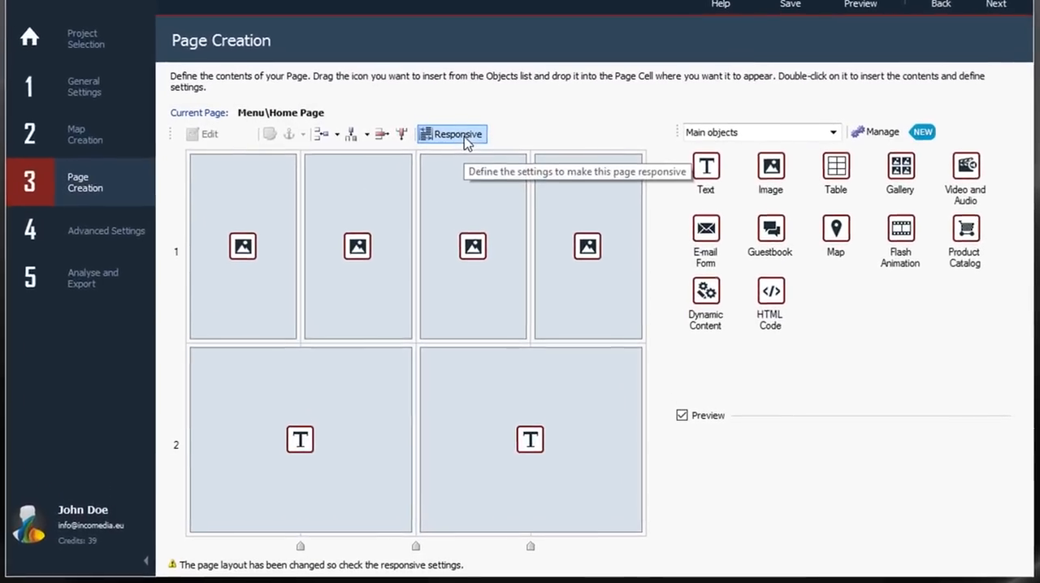
left_click(451, 133)
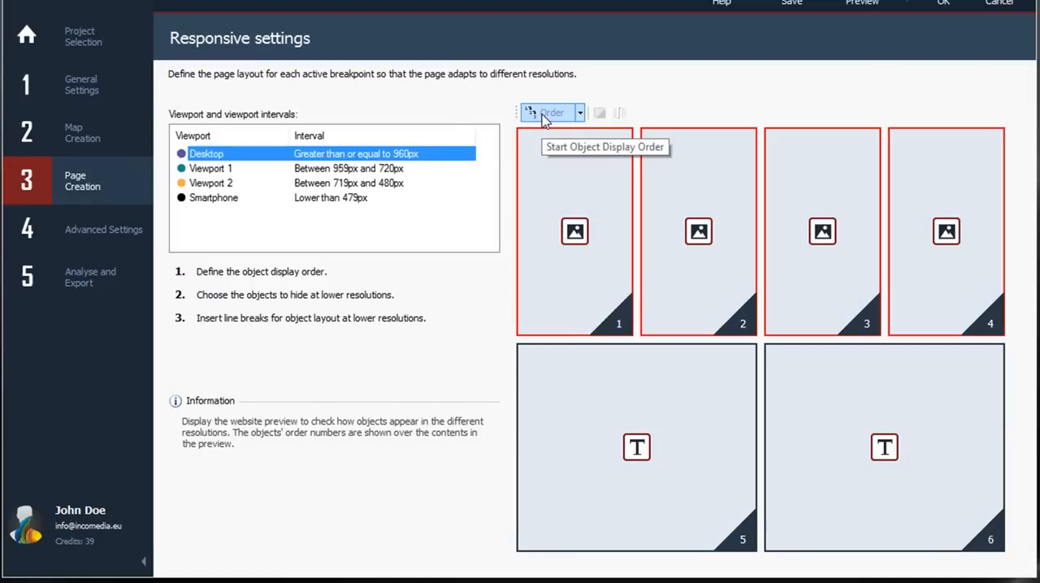
mouse_move(694, 185)
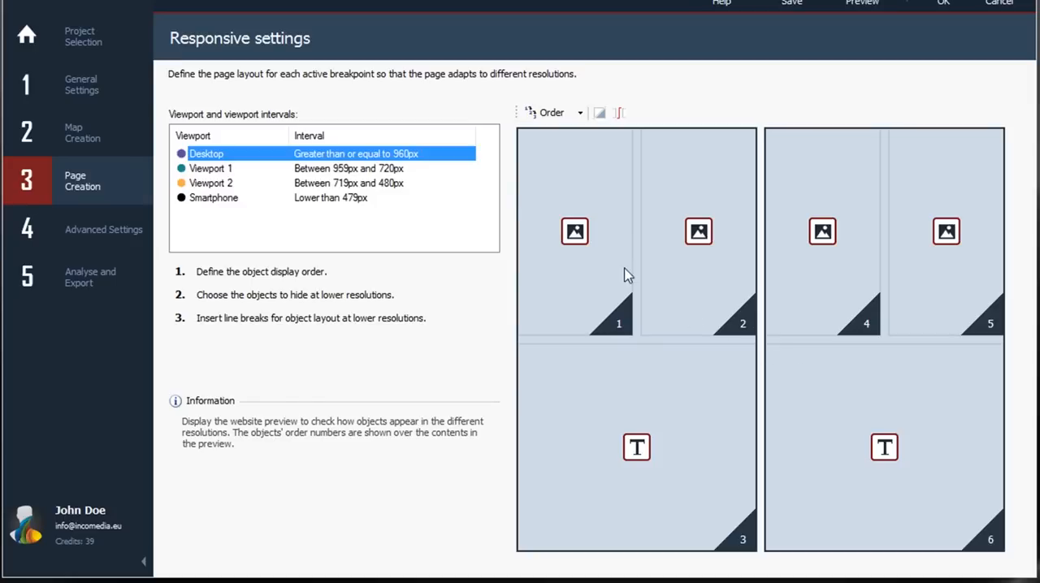
Switch the Home Page layout to Viewport 1 (959–720px).
left_click(325, 168)
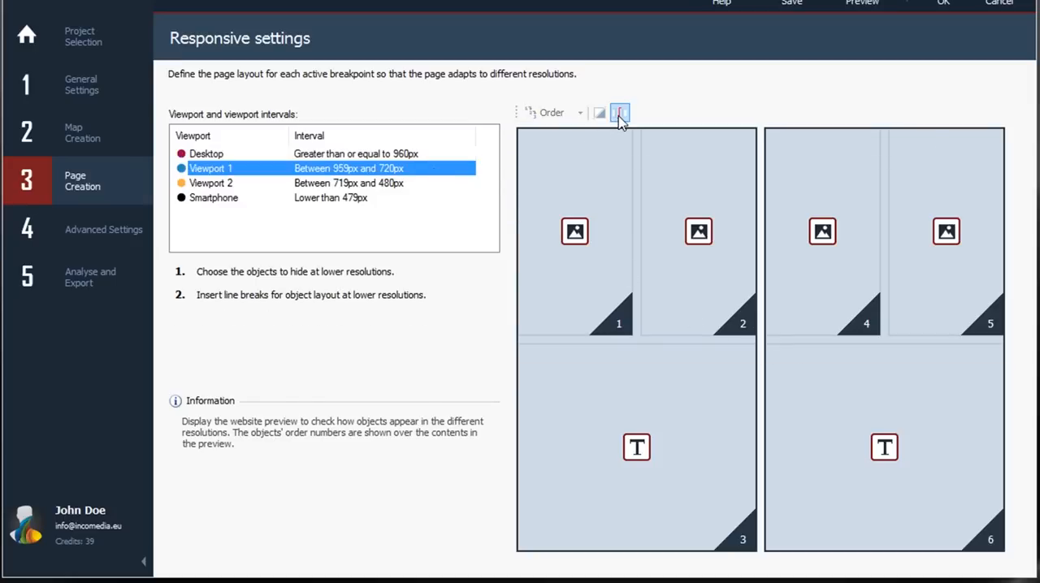
Insert a line break between the two column groups for Viewport 1, then select Viewport 2.
left_click(619, 112)
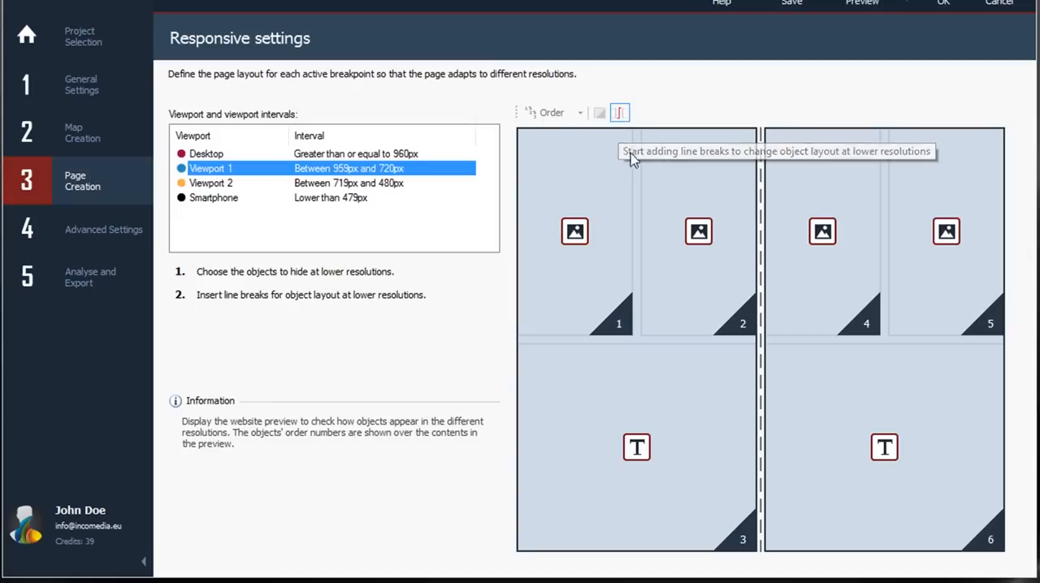
mouse_move(762, 254)
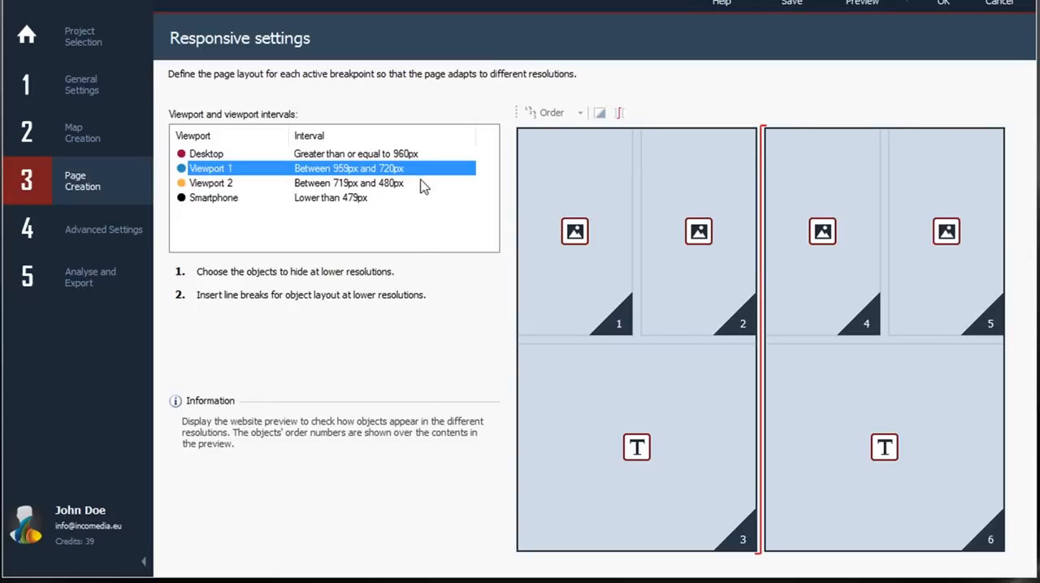
left_click(211, 183)
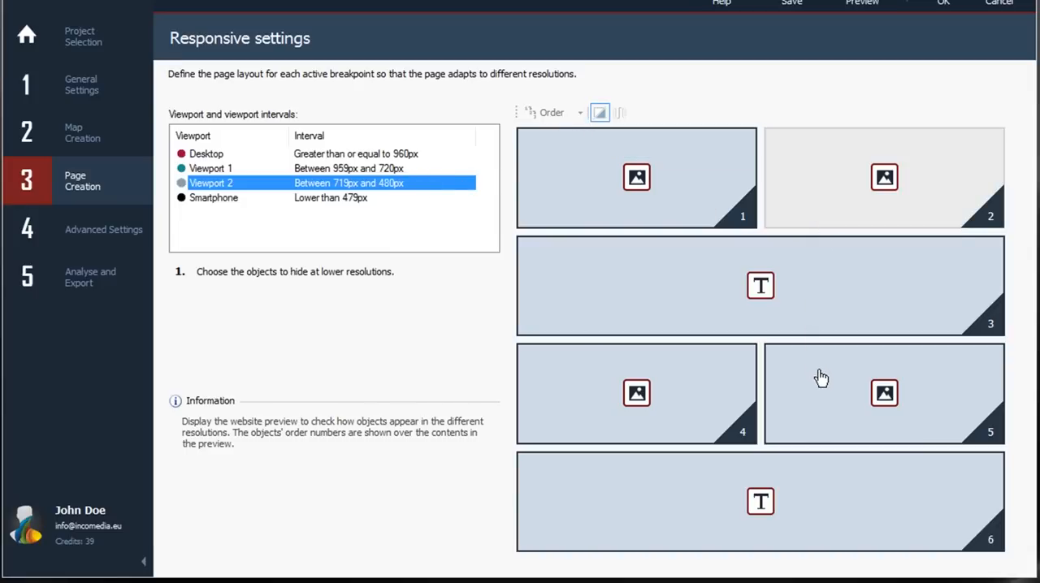
Hide objects 2 and 5, the second image of each pair, at Viewport 2.
left_click(600, 112)
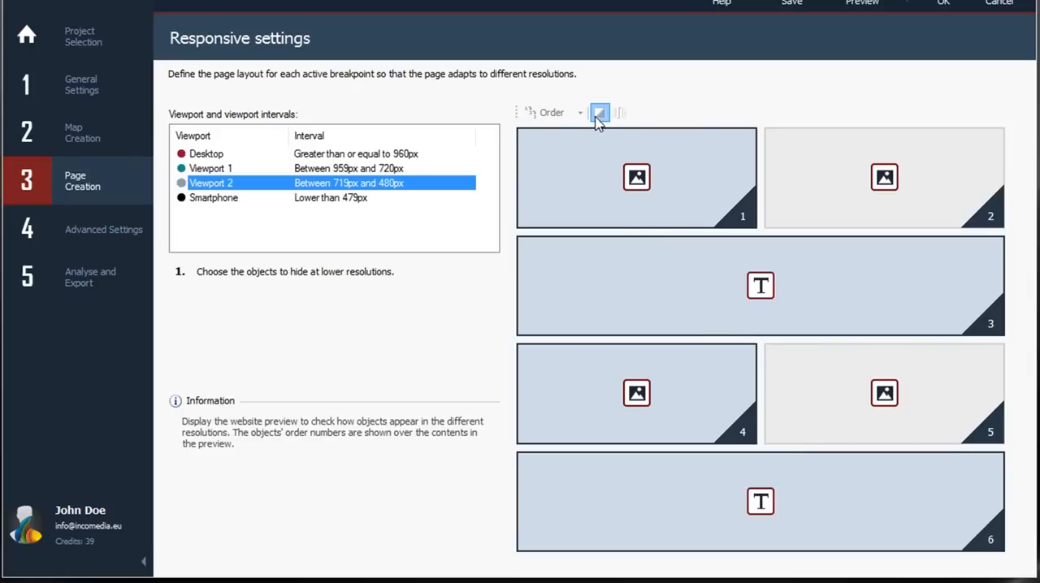
left_click(599, 112)
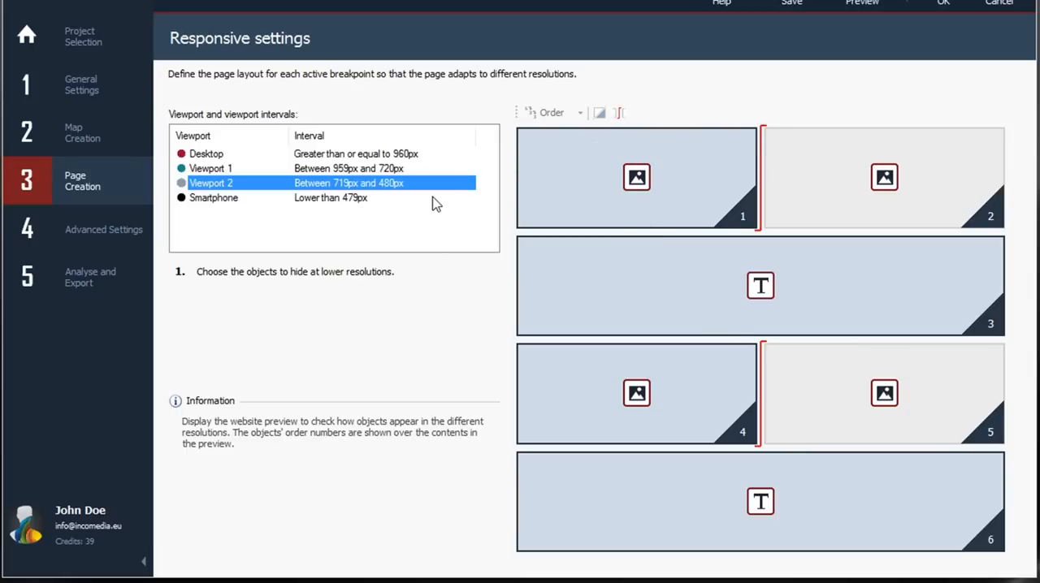
mouse_move(443, 177)
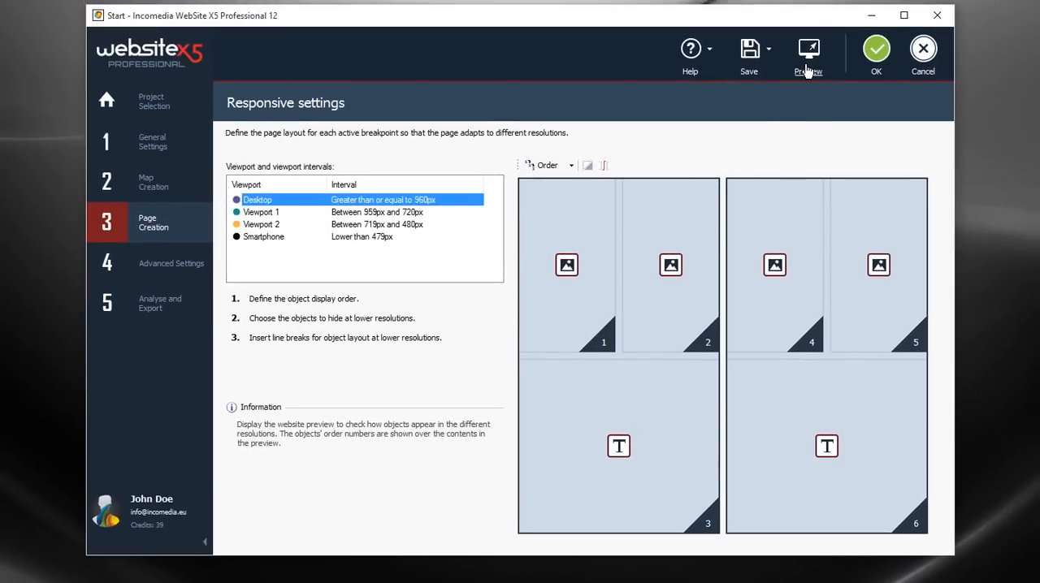
Preview the Home Page at phone width with images B and D hidden, then at desktop width.
left_click(807, 48)
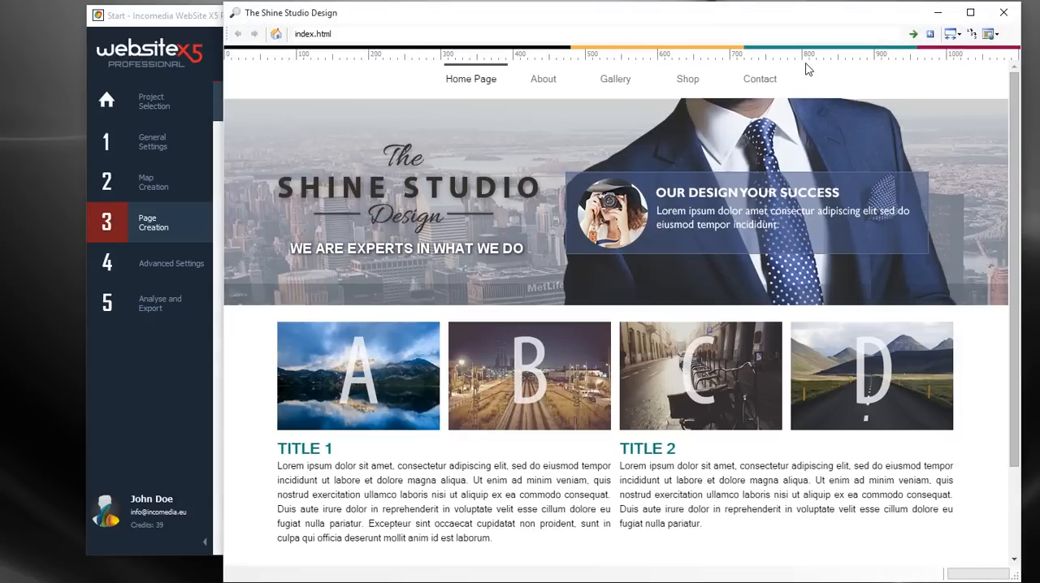
mouse_move(1021, 185)
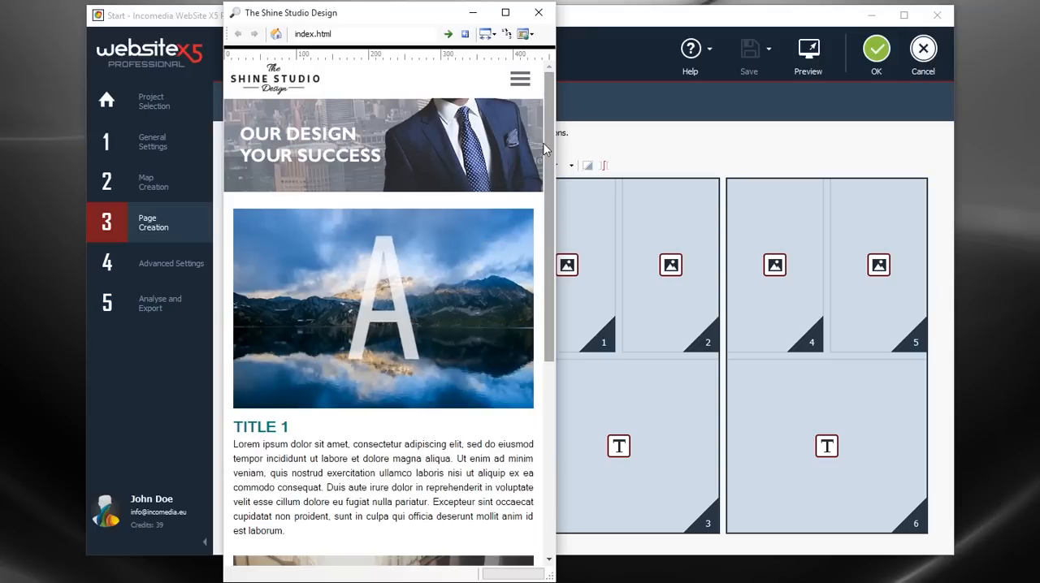
scroll("down", 3)
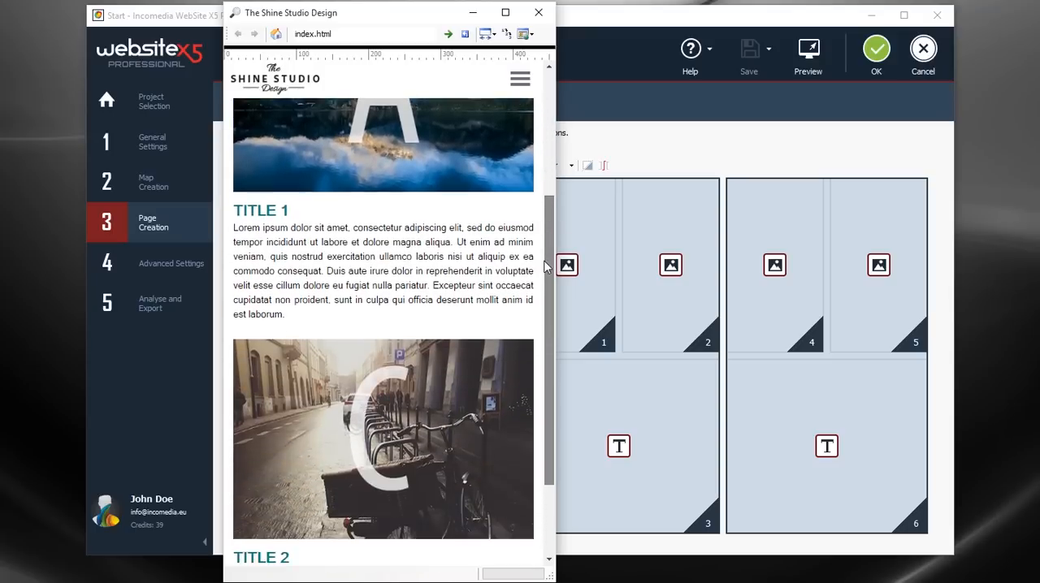
scroll("down", 3)
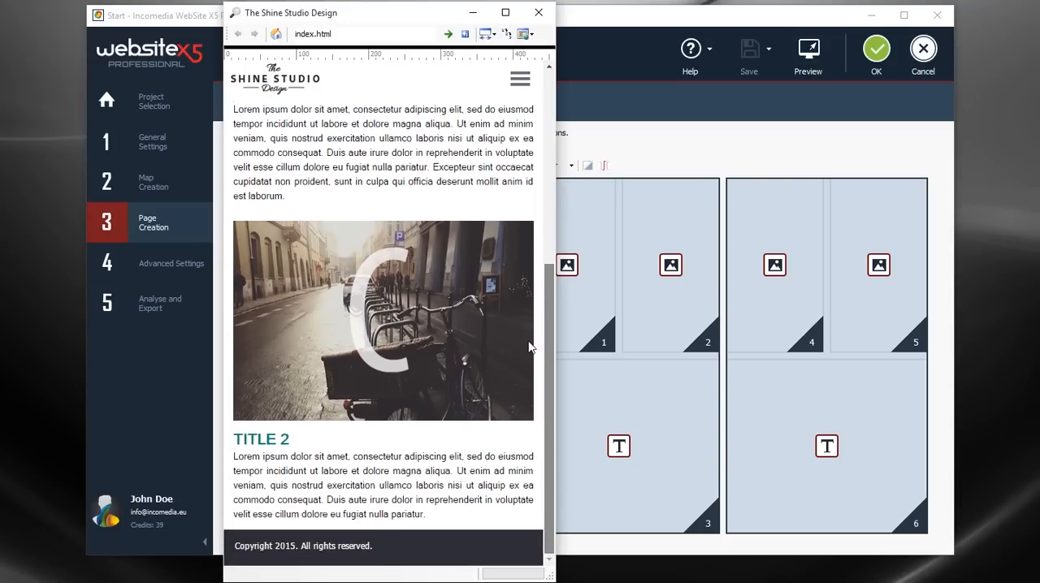
scroll("up", 3)
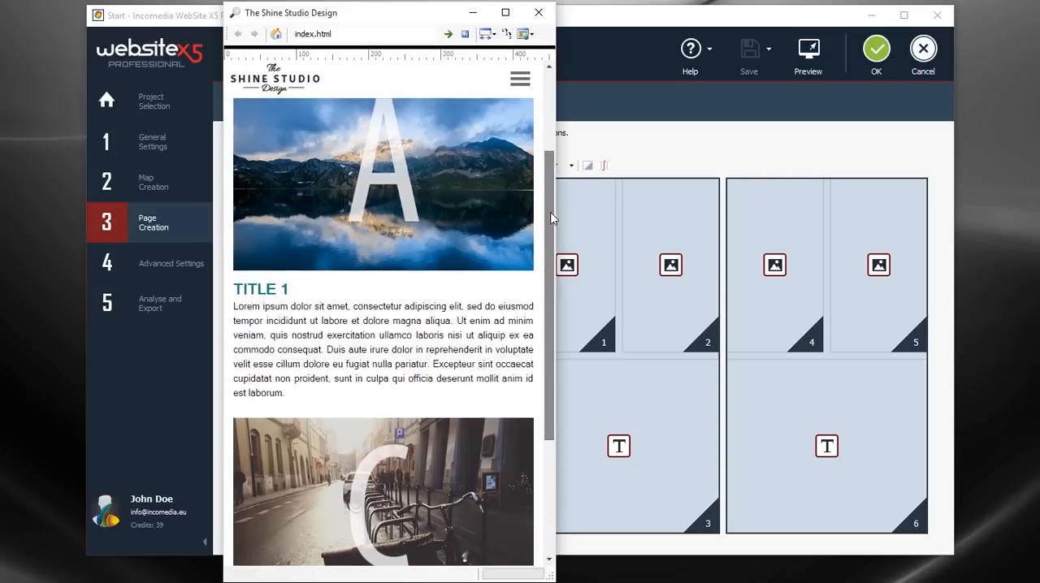
scroll("up", 3)
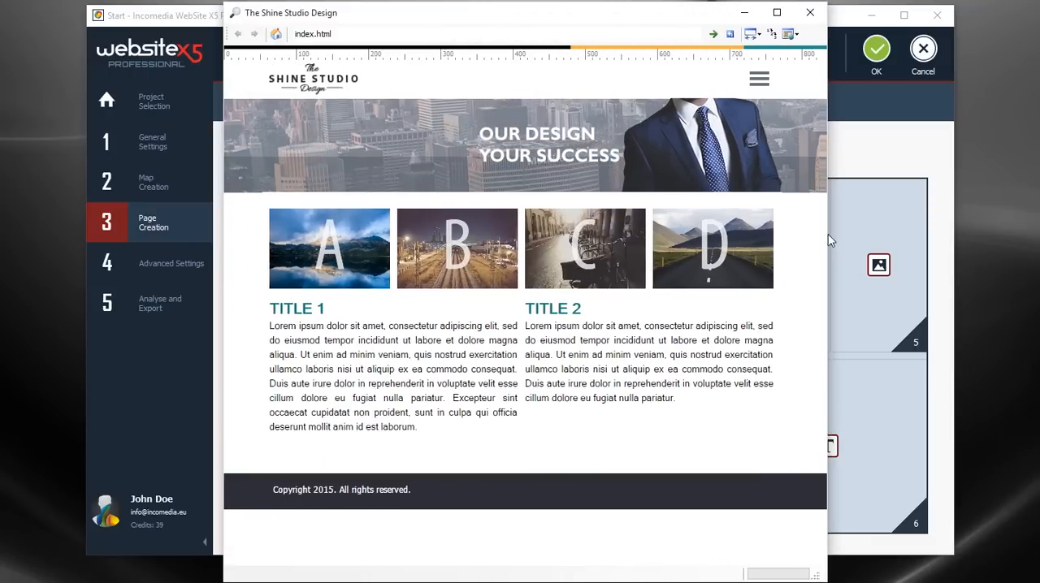
left_click(875, 49)
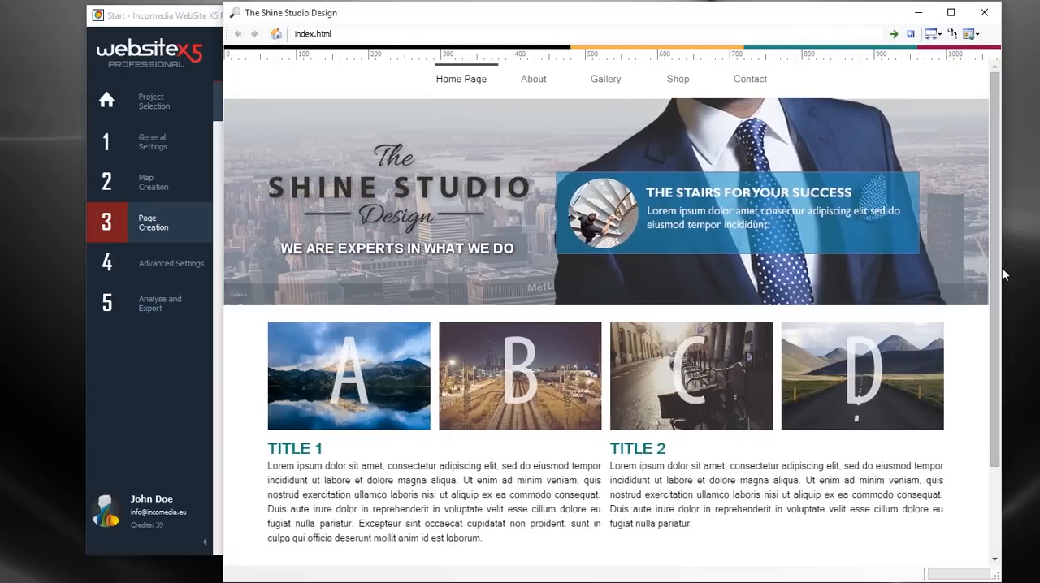